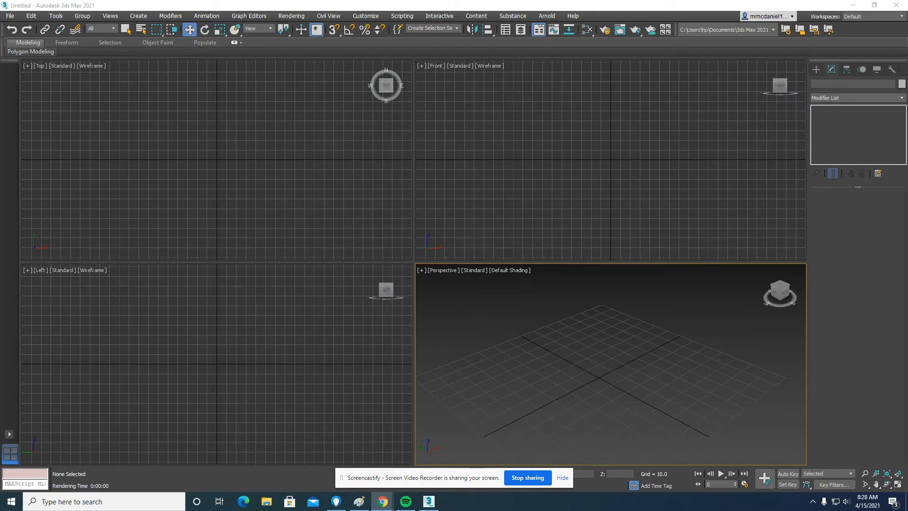
Step: Create a Plane, a Box and a Sphere from Standard Primitives, then return to Select and Move
click(836, 84)
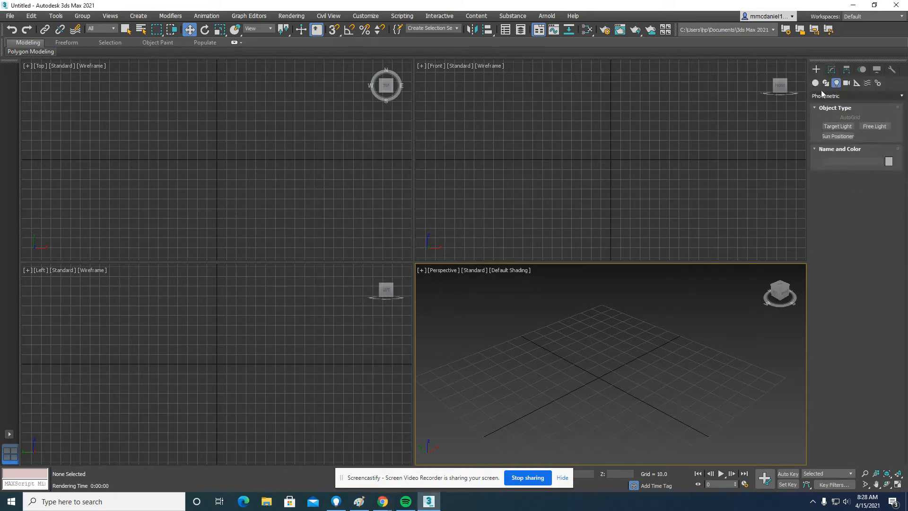
click(816, 83)
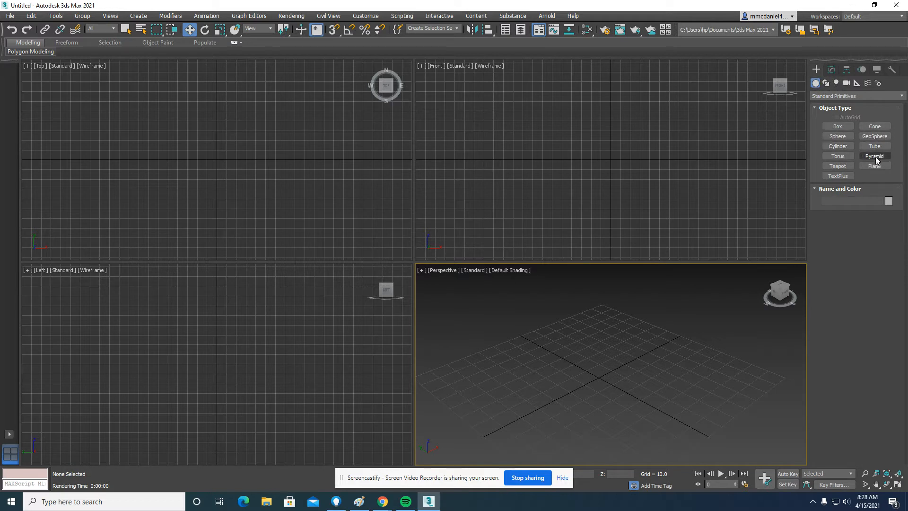
click(874, 166)
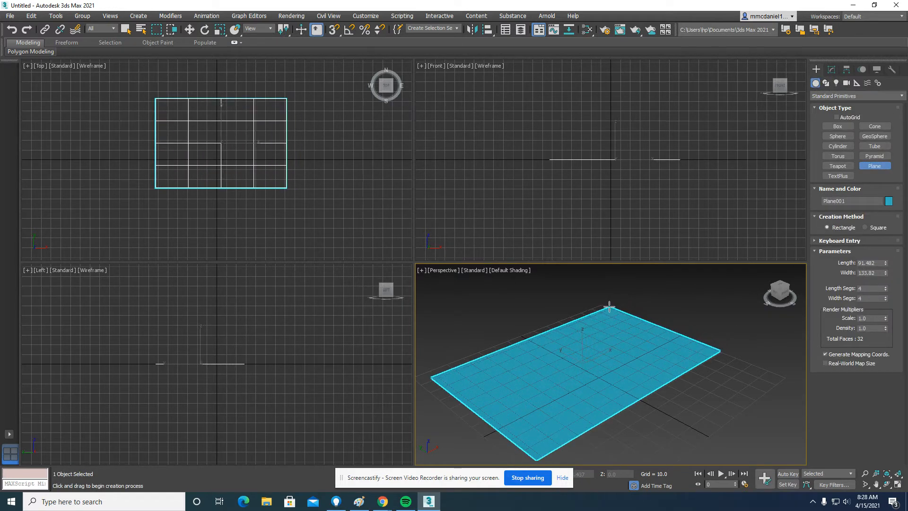
click(836, 125)
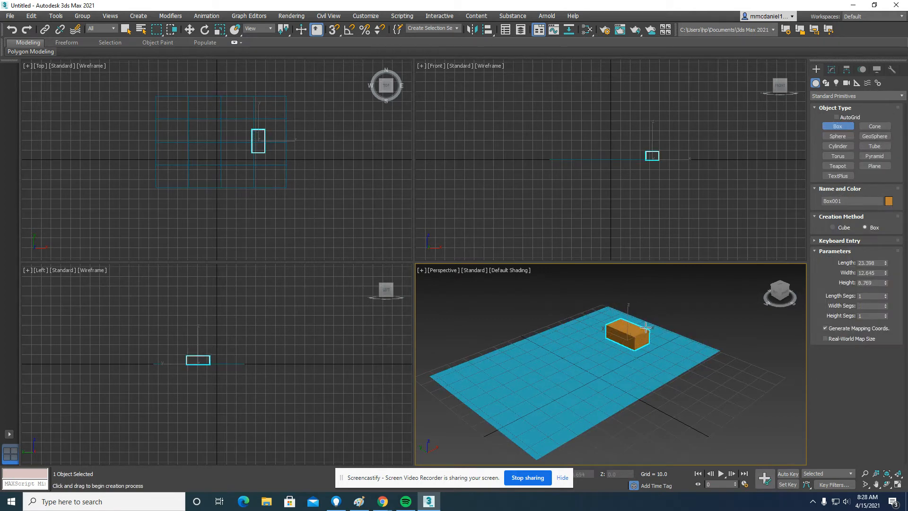
click(837, 137)
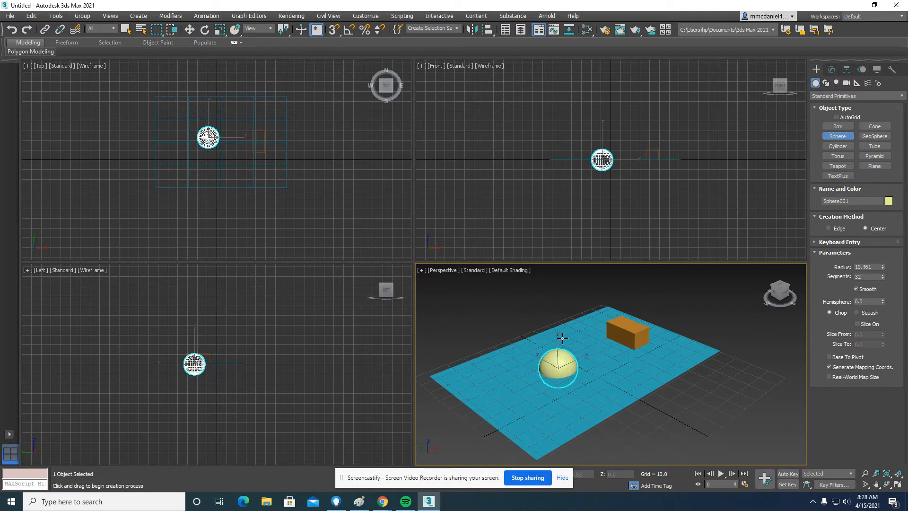
click(187, 30)
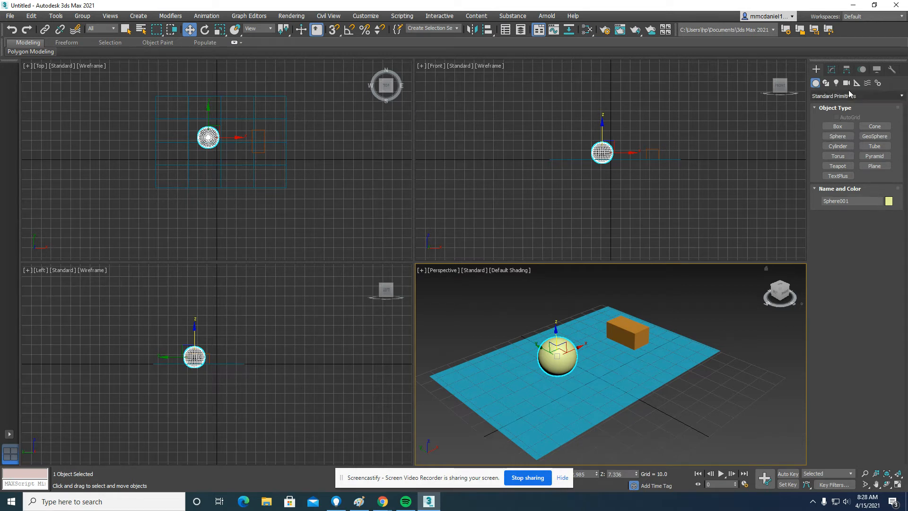
Step: Place a Photometric Free Light and position it above the box and sphere
click(835, 83)
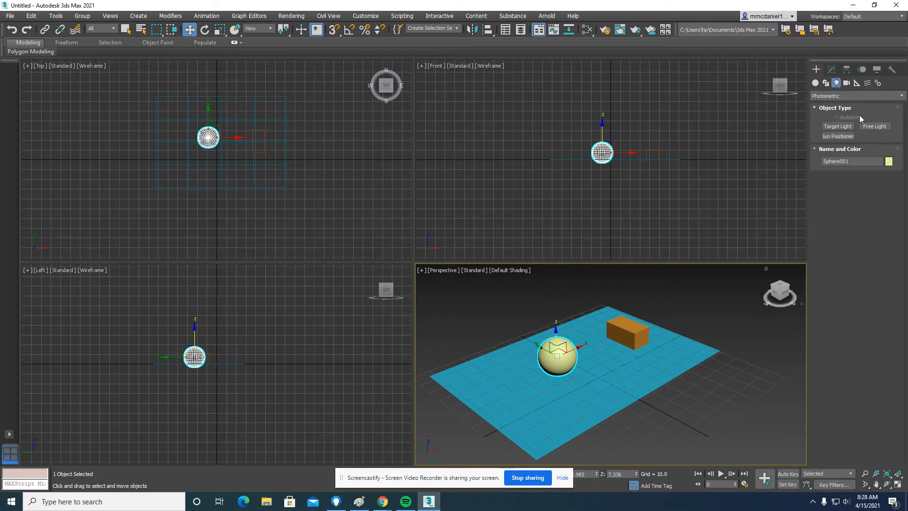
click(874, 126)
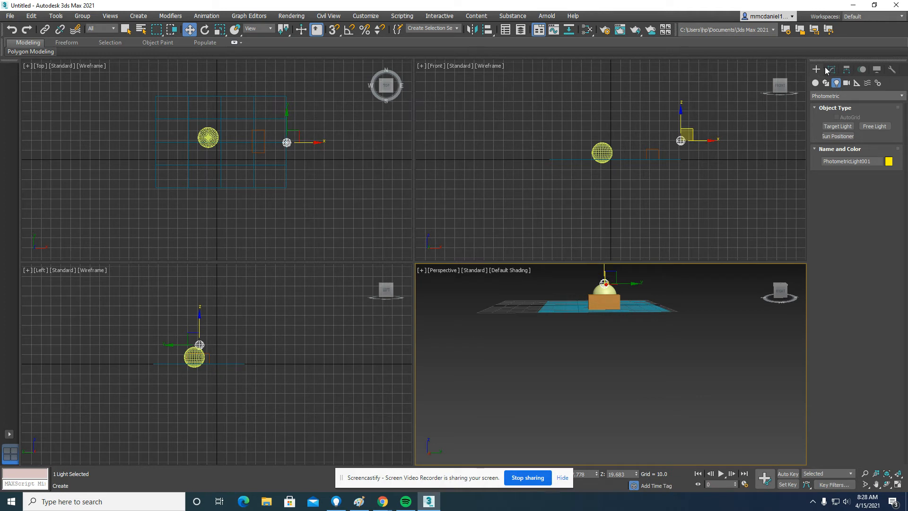
Step: Review PhotometricLight001's shadow settings in Modify and render the perspective view
click(832, 69)
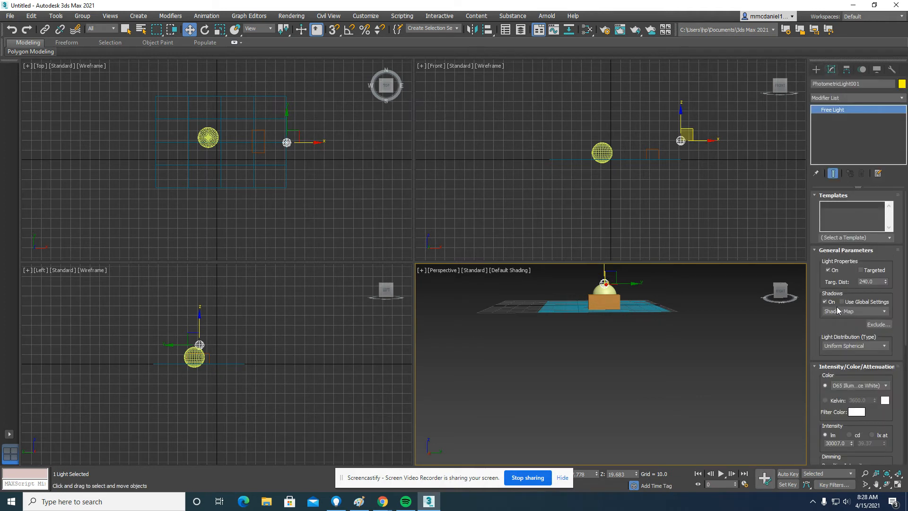
click(826, 301)
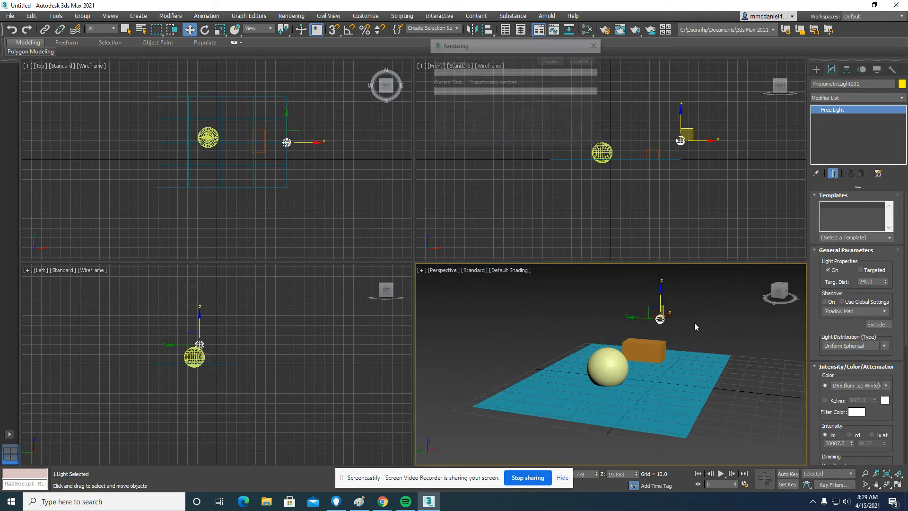
Step: View the finished render, then Shift-move the light to start copying it as PhotometricLight002
click(410, 111)
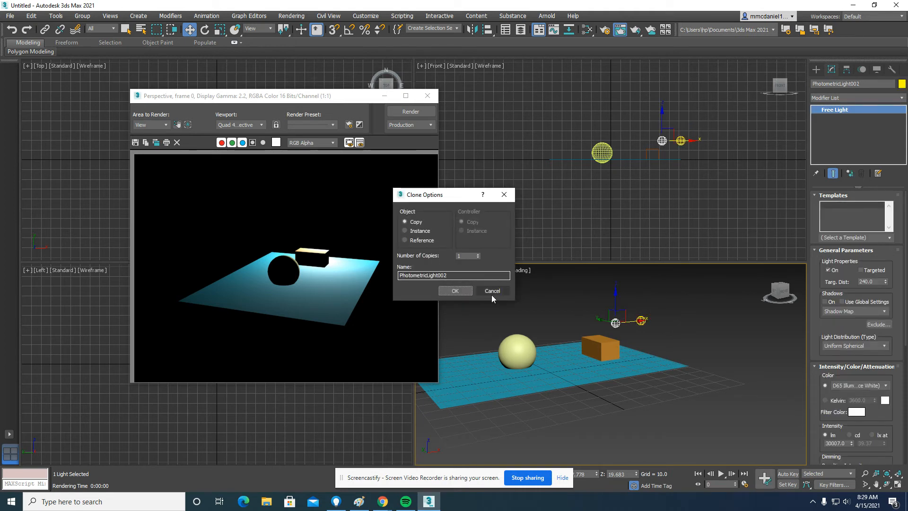
click(491, 291)
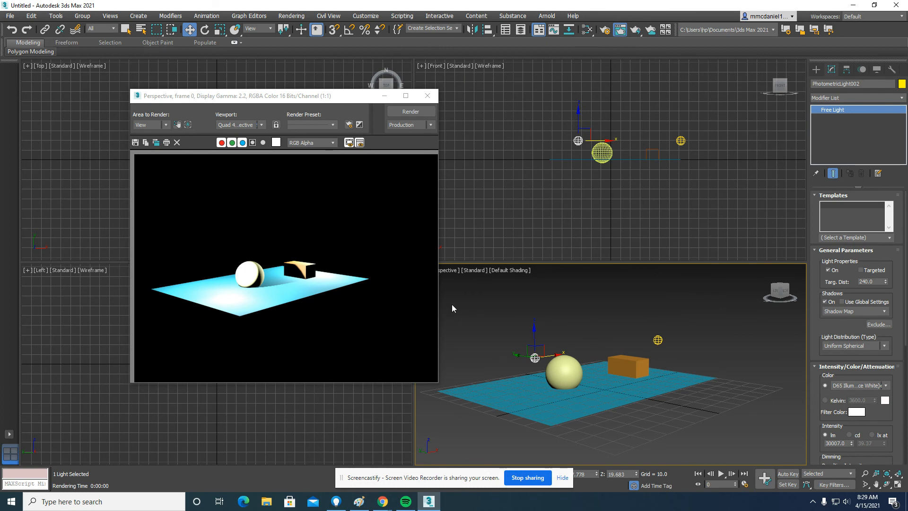
mouse_move(291, 278)
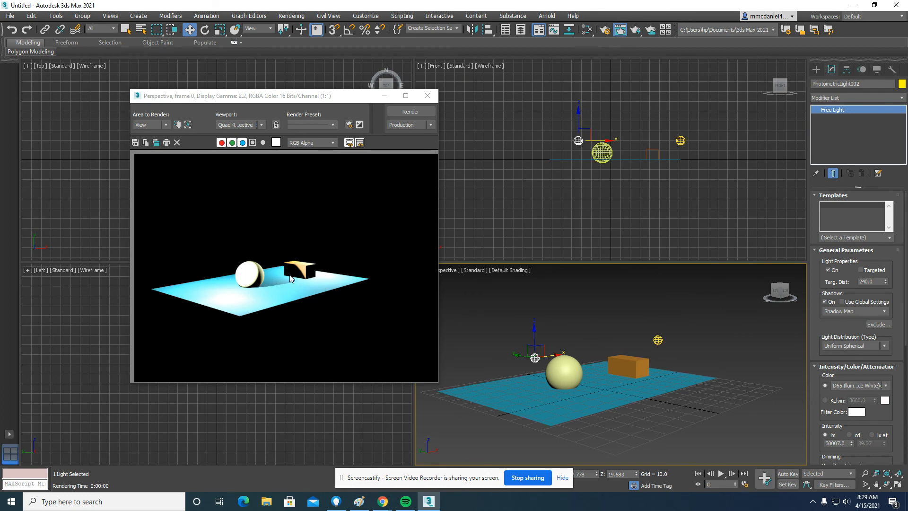
mouse_move(277, 272)
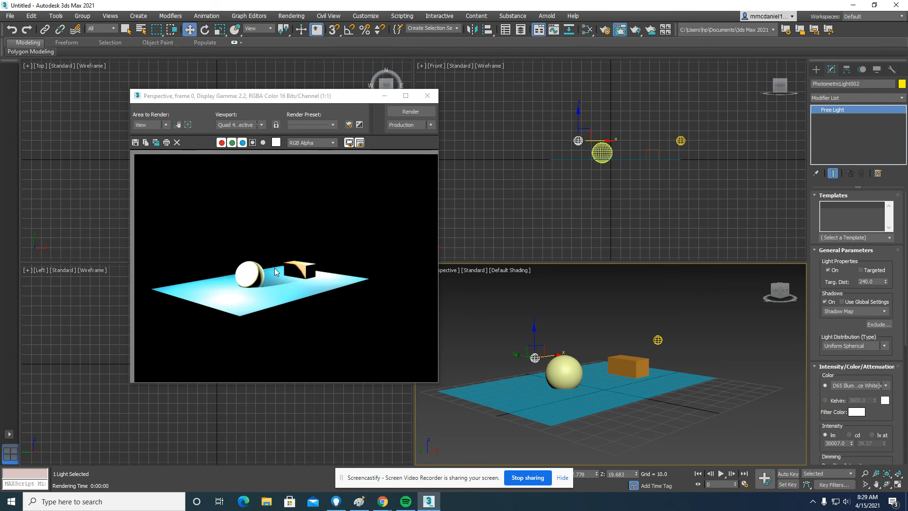
mouse_move(307, 340)
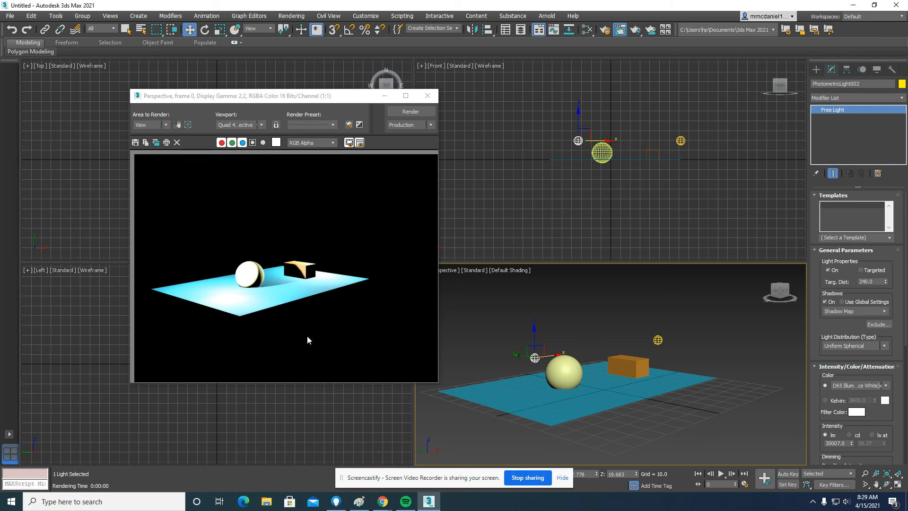